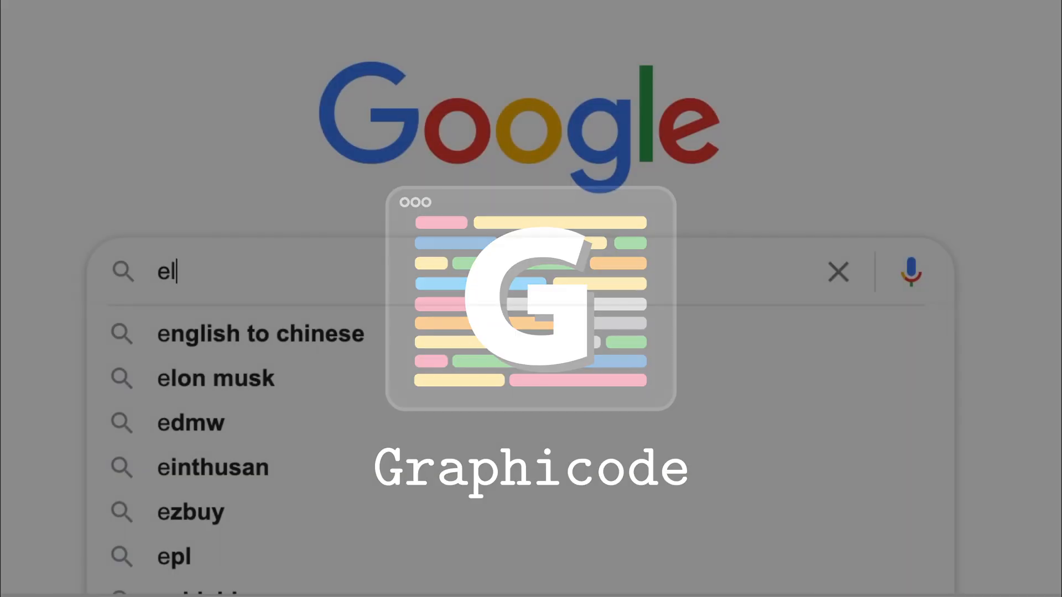
Search Google for 'elon musk baby name'
type("lon musk baby name")
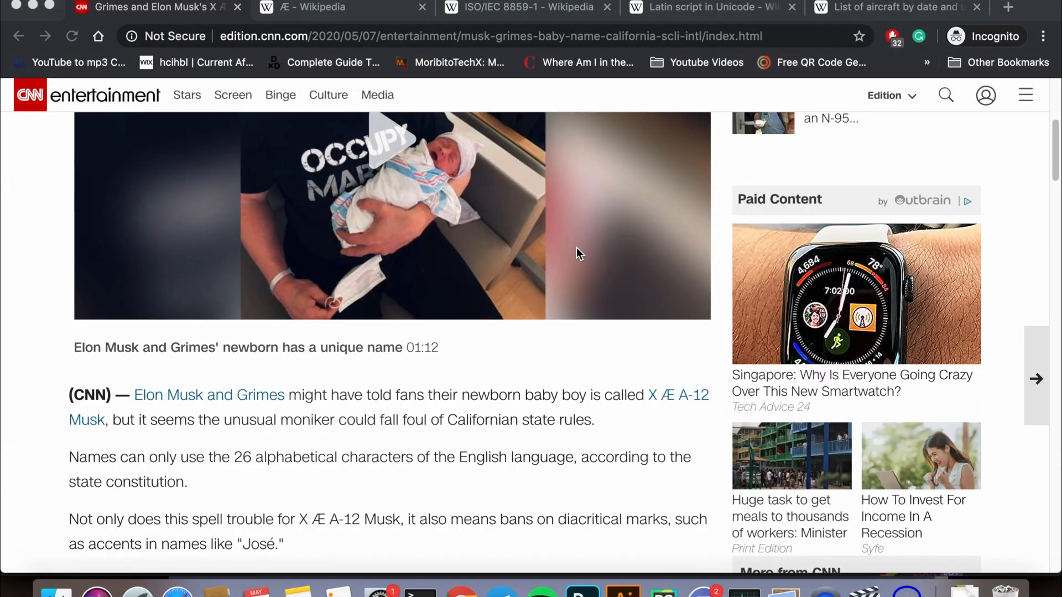
Read the CNN article on the baby name X Æ A-12, selecting part of the text
scroll("down", 3)
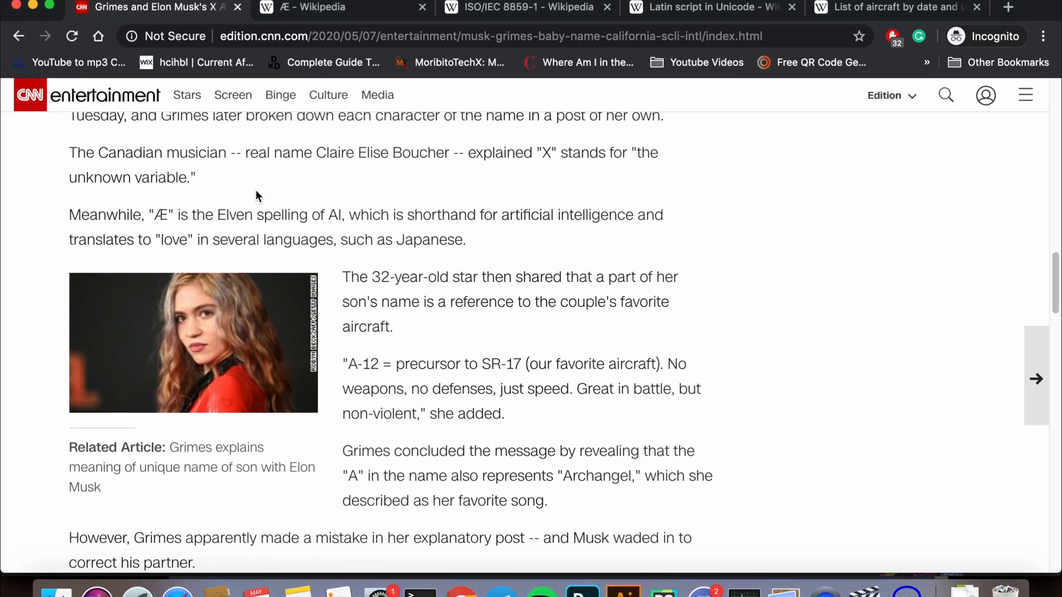
left_click_drag(150, 215, 237, 215)
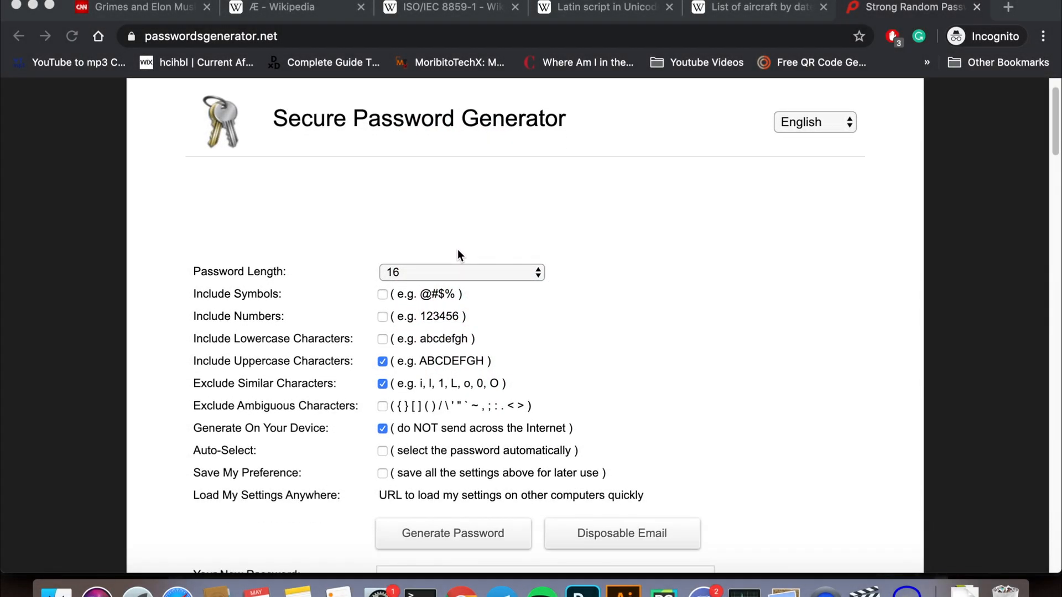
Review the password options and toggle Include Symbols on passwordsgenerator.net
scroll("down", 3)
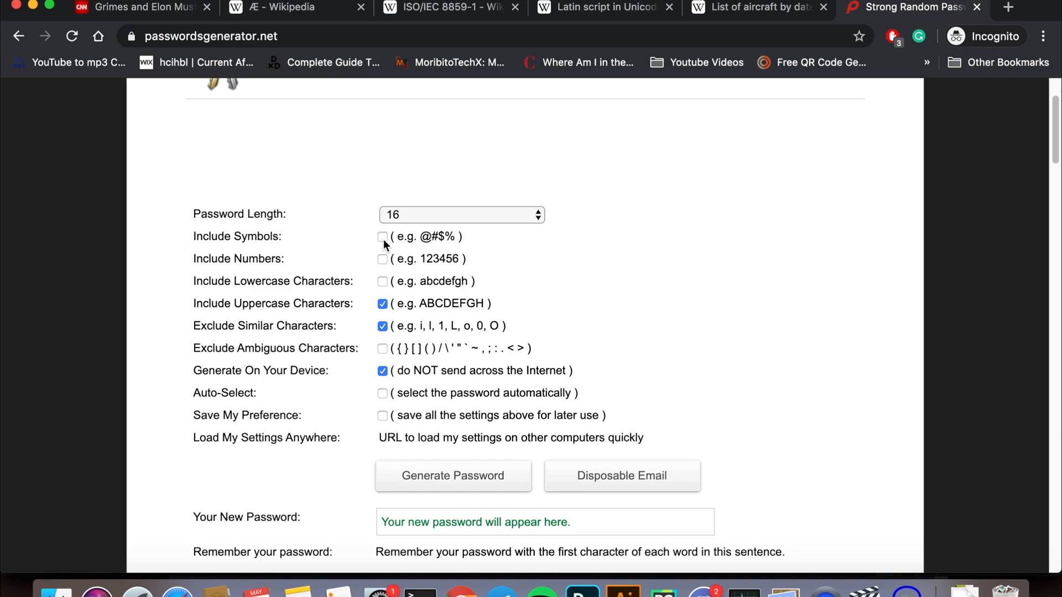
left_click(382, 236)
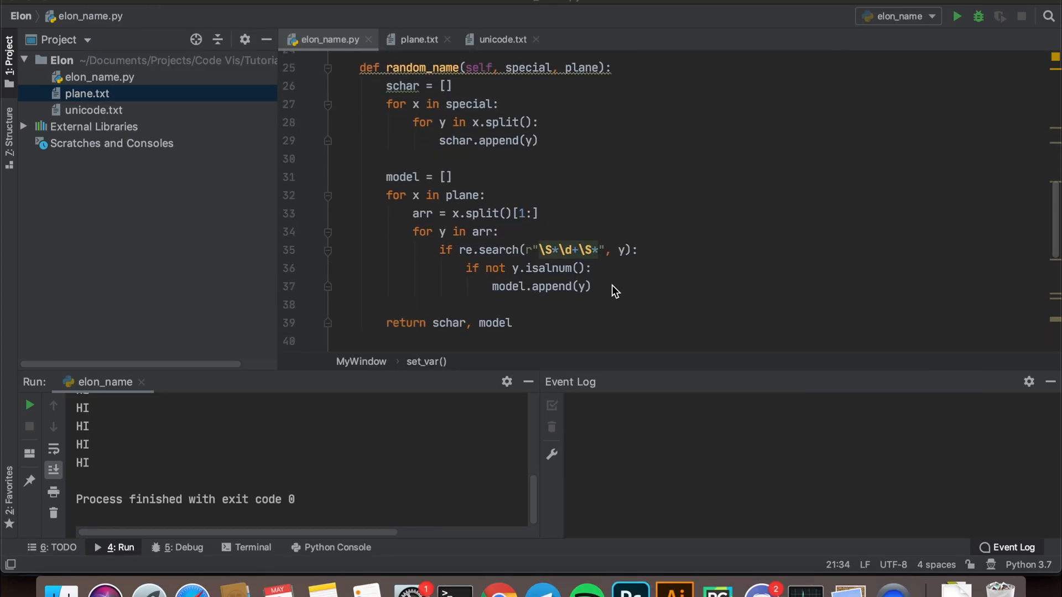
Run the finished generator, produce a couple of random names, and bring up the Elon folder's actions
scroll("down", 3)
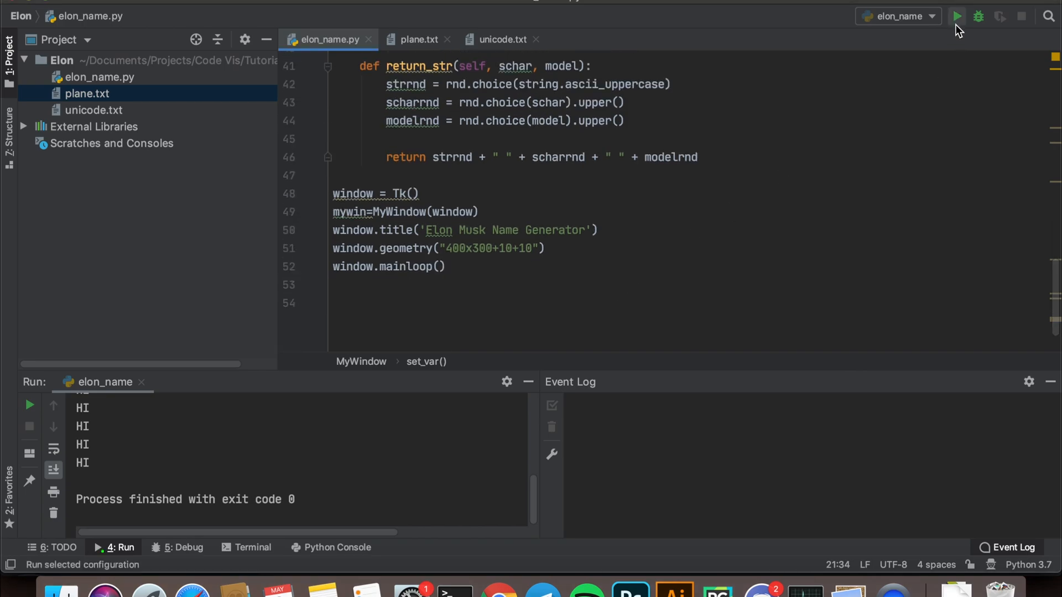
left_click(957, 16)
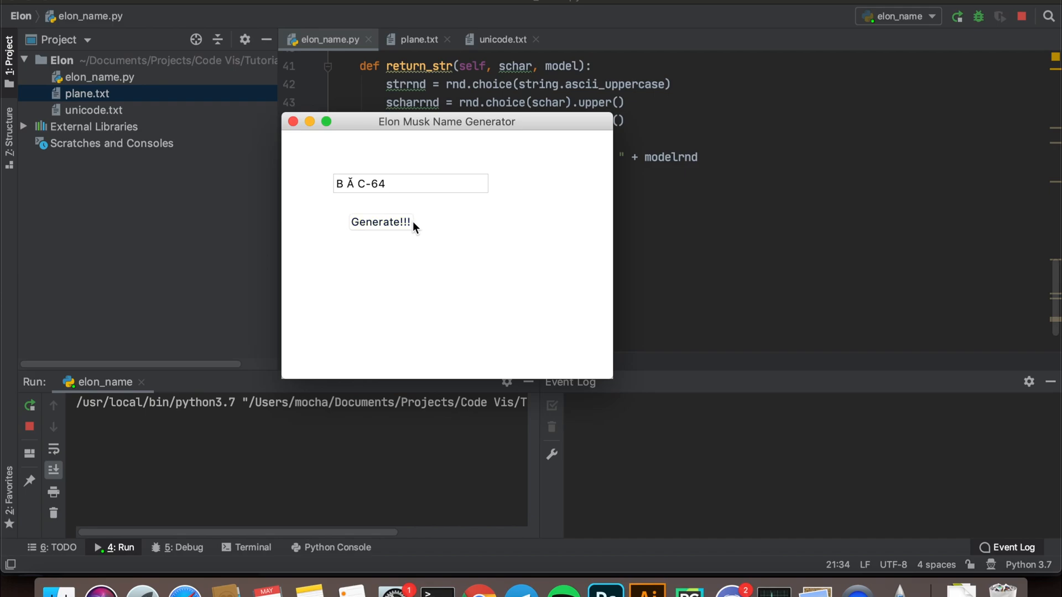
left_click(379, 223)
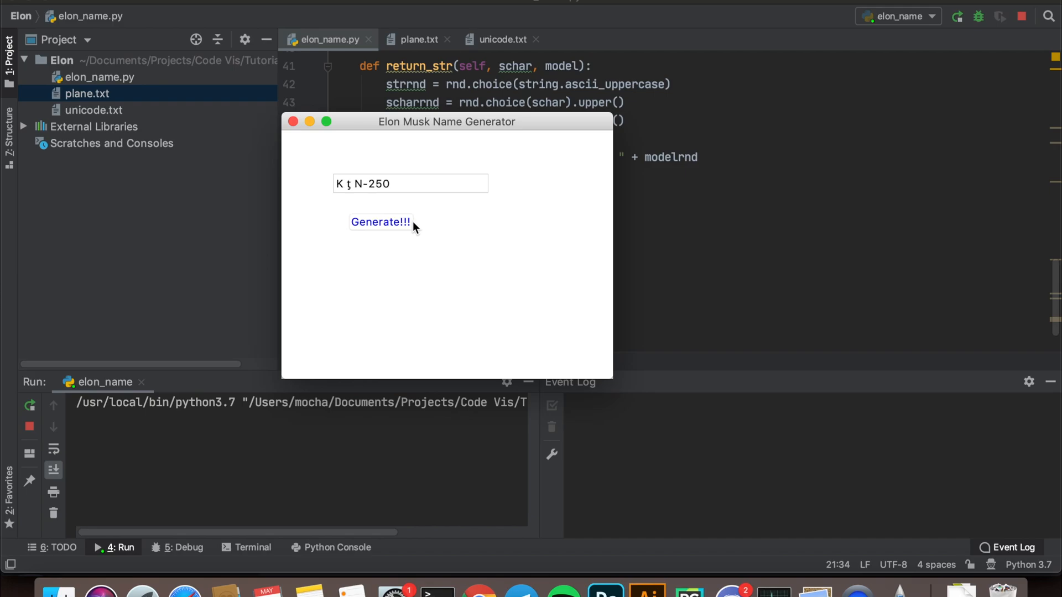
left_click(380, 221)
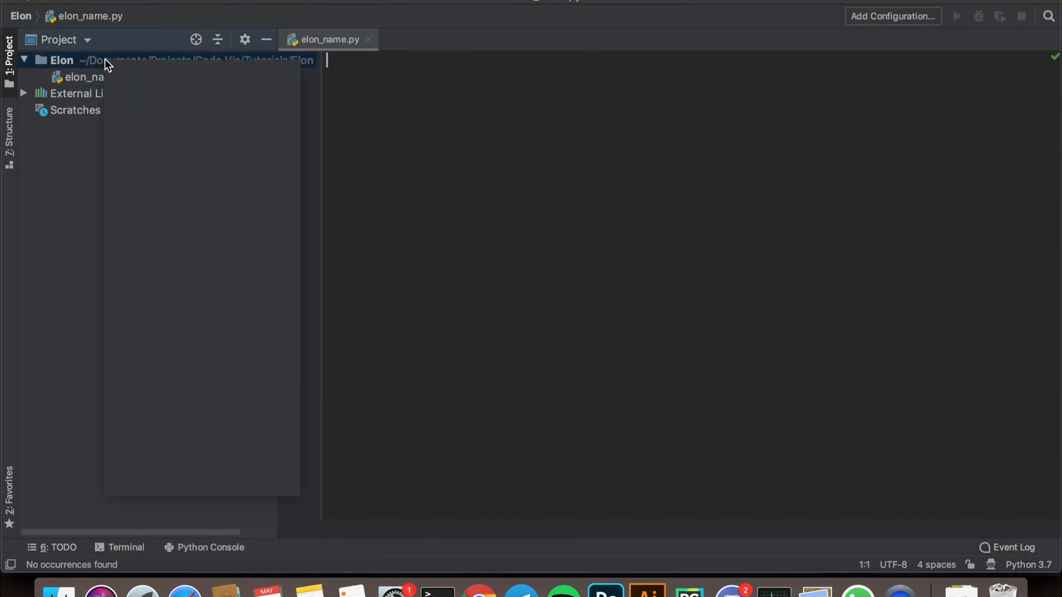
right_click(61, 60)
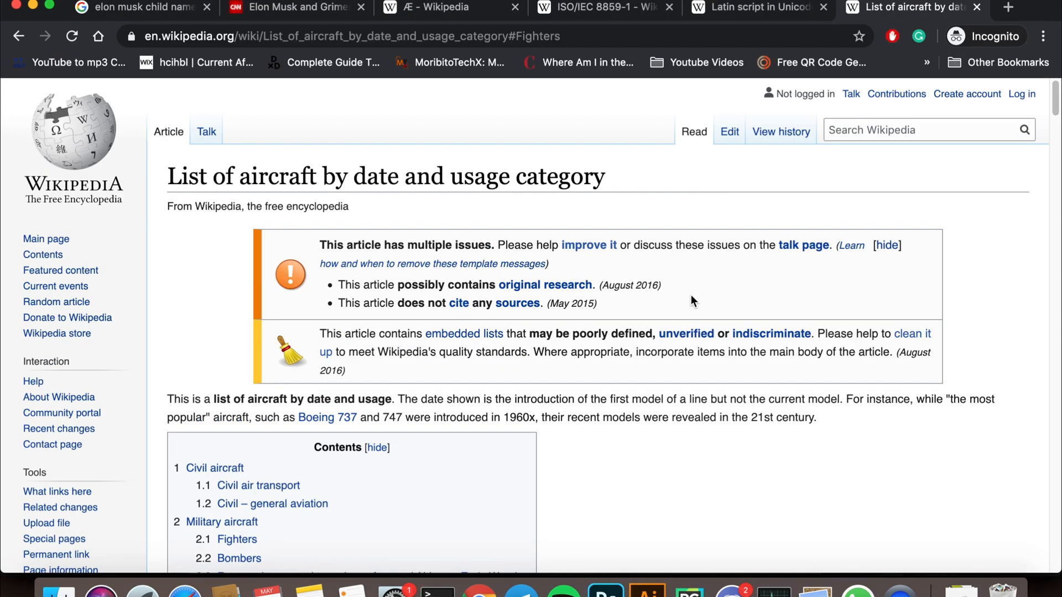
Scroll Wikipedia's aircraft list and Latin Unicode table to collect names and characters
scroll("down", 3)
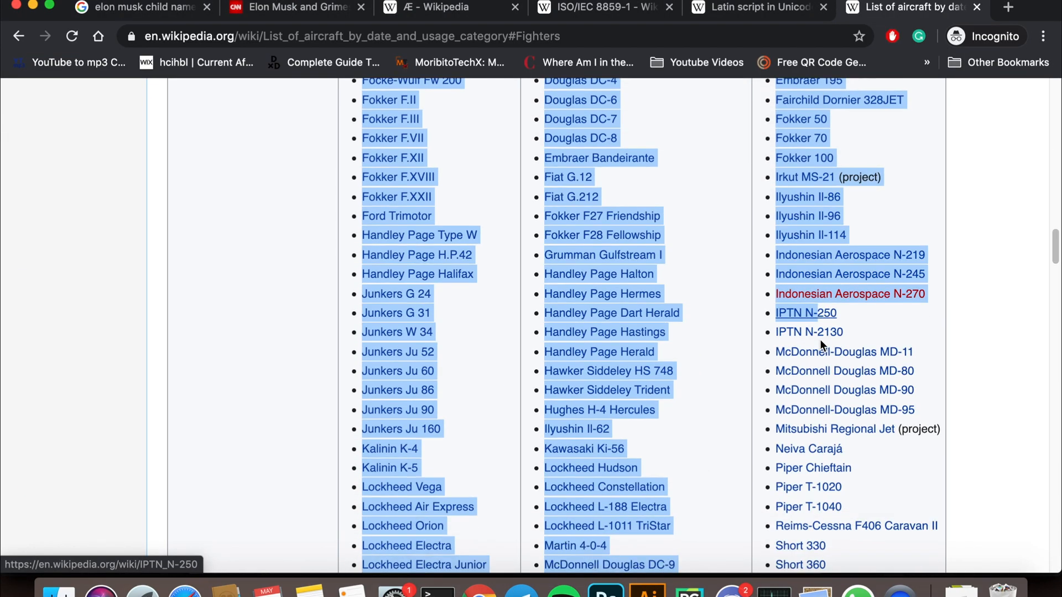
scroll("down", 3)
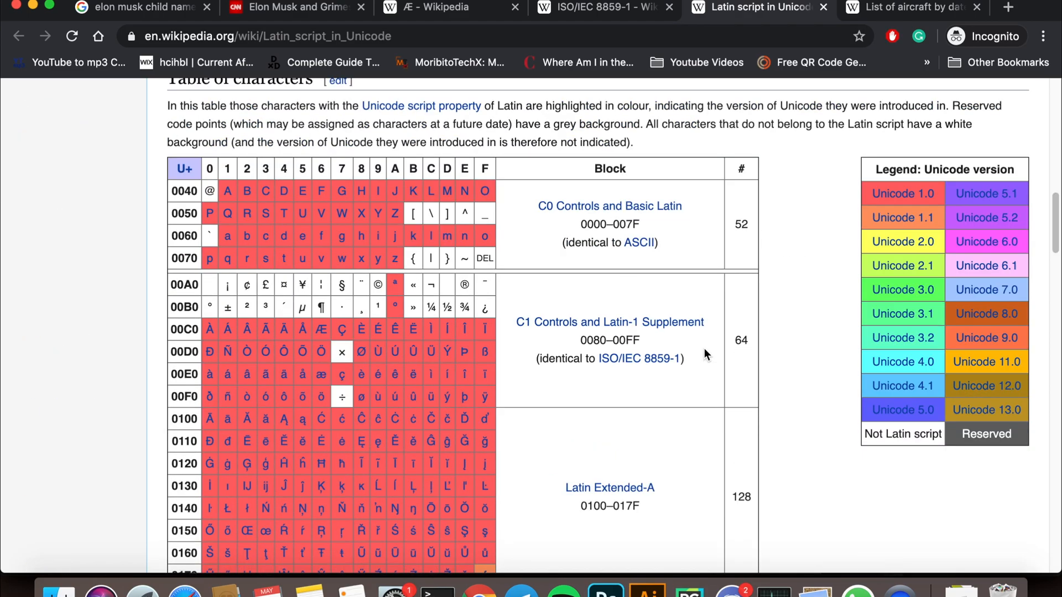
scroll("down", 3)
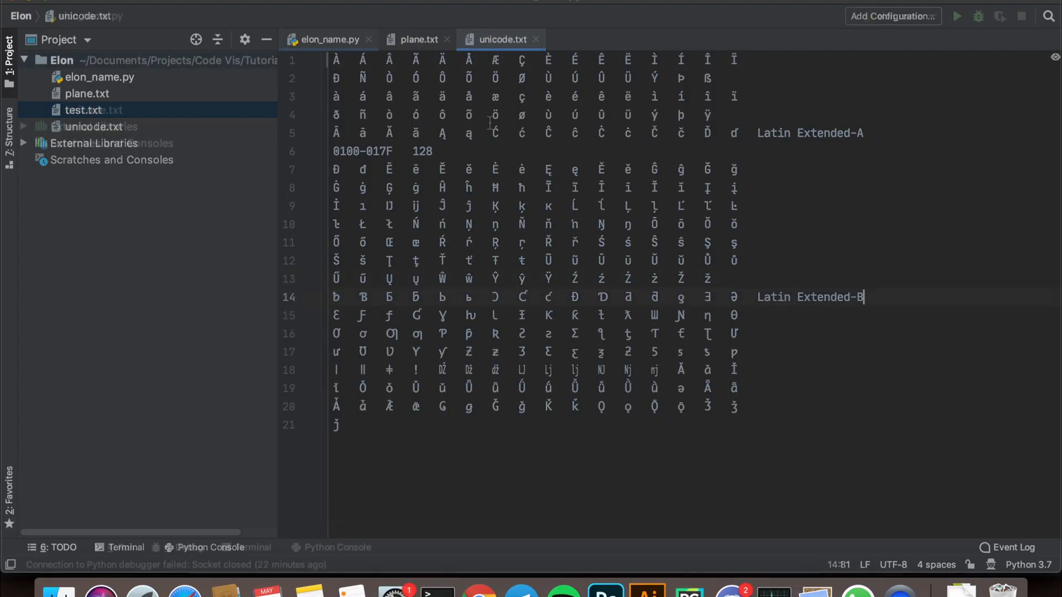
Switch the editor to elon_name.py showing the random_name list-gathering code
left_click(328, 40)
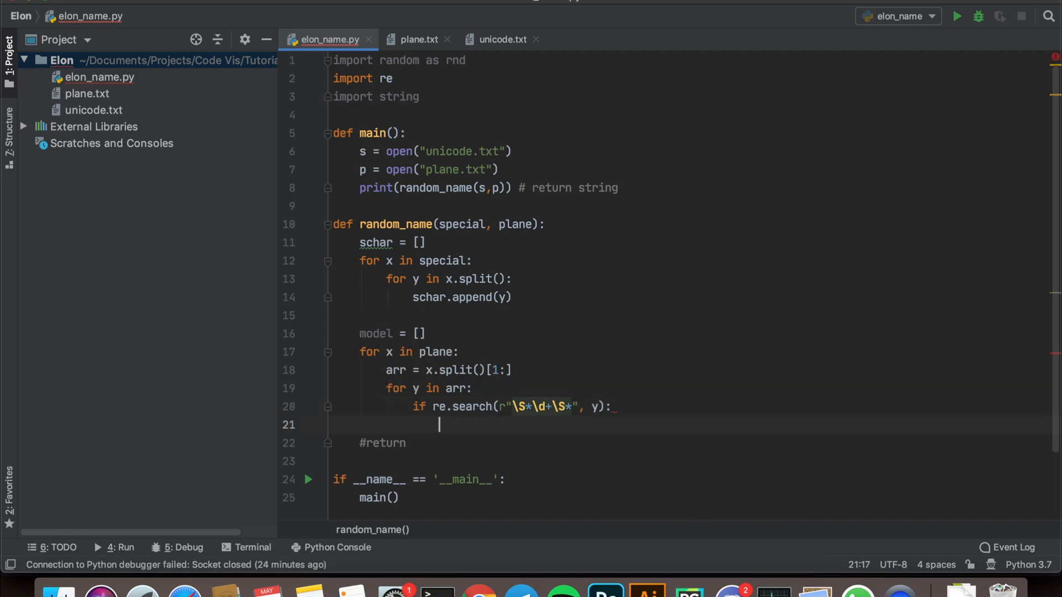
Add rnd.choice picks for letter, special character and model, return them space-joined, and run it printing 'N M SM.95'
type("string.ascii_uppercase)")
type("modelrnd = rnd.c")
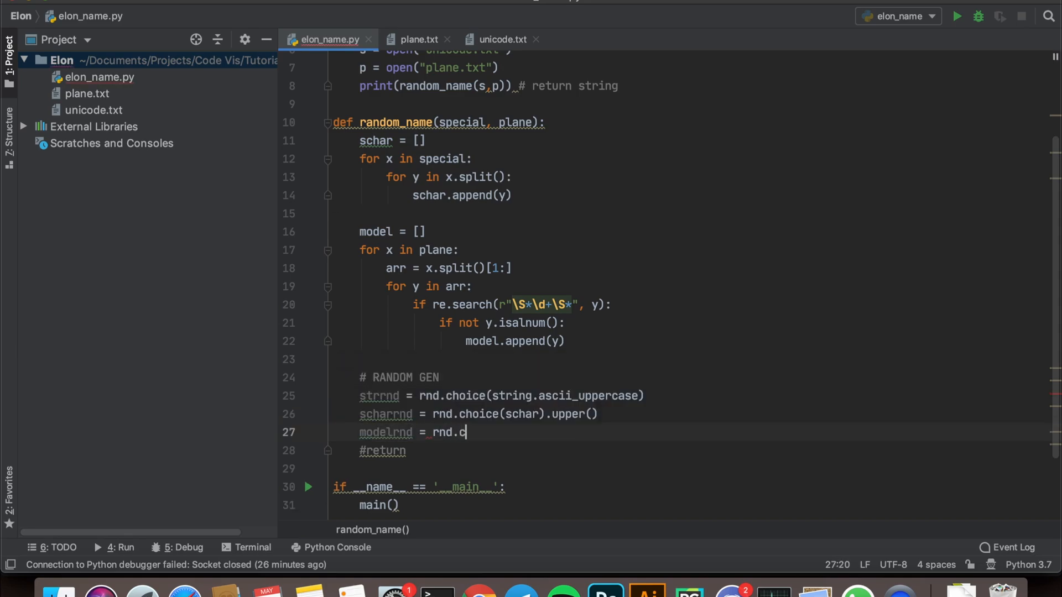
type("hoice(model).upper()")
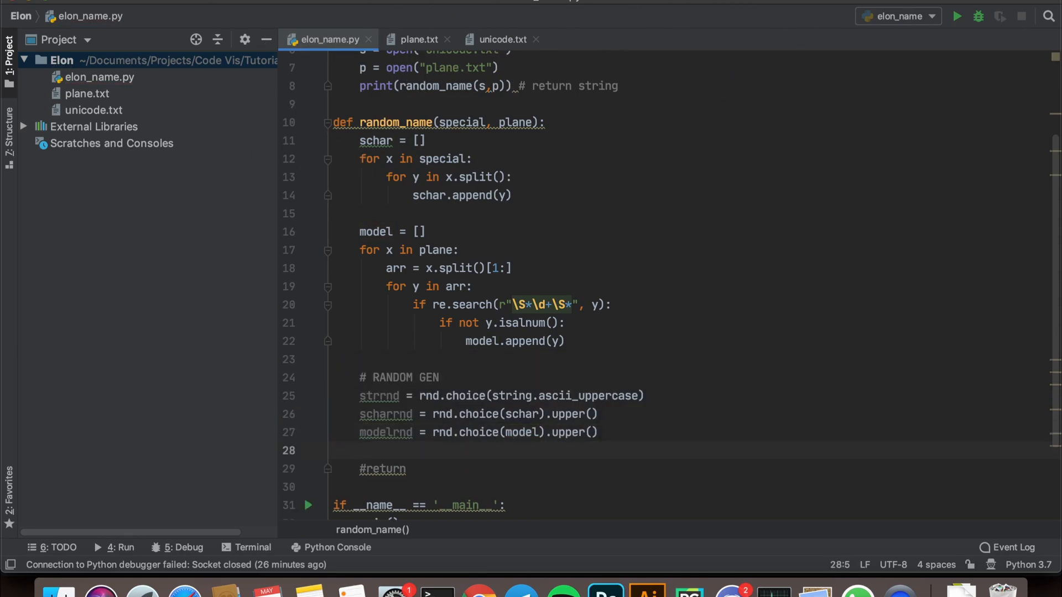
type("return sttrnd + \" \" +")
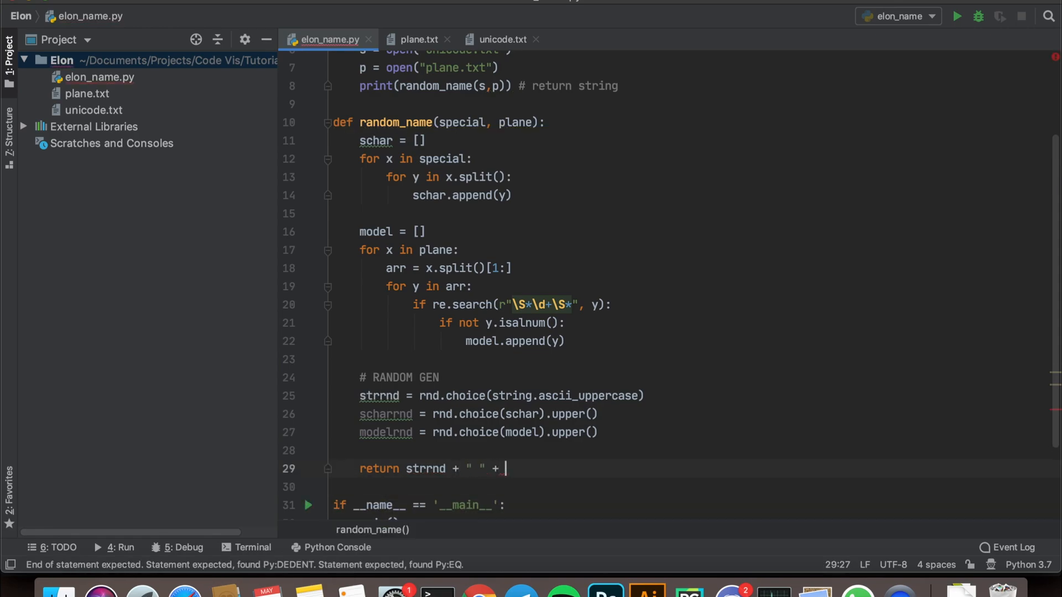
type("scharrnd + \" \" + modelrnd")
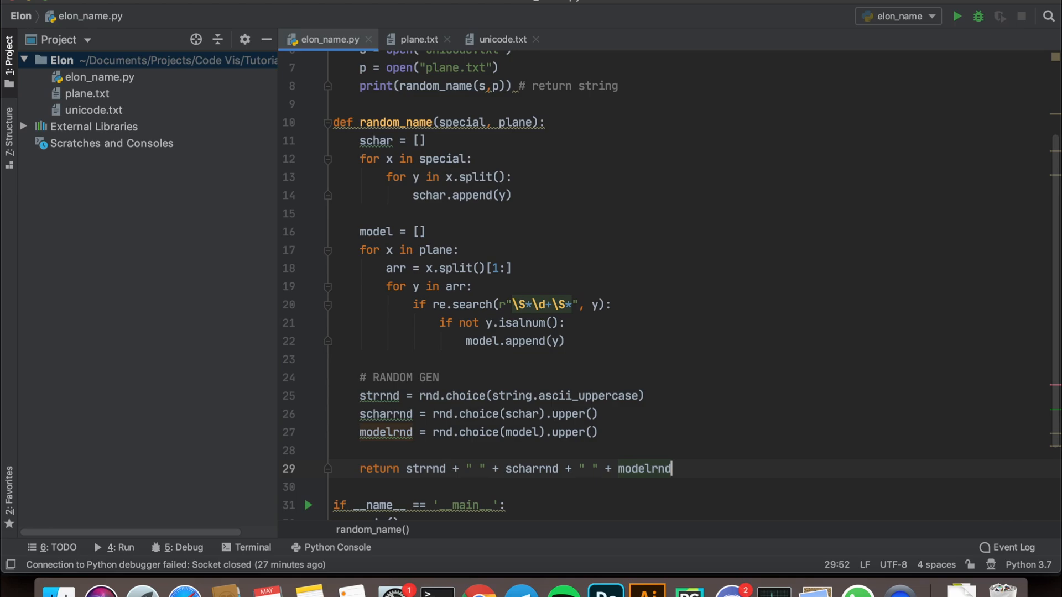
left_click(956, 16)
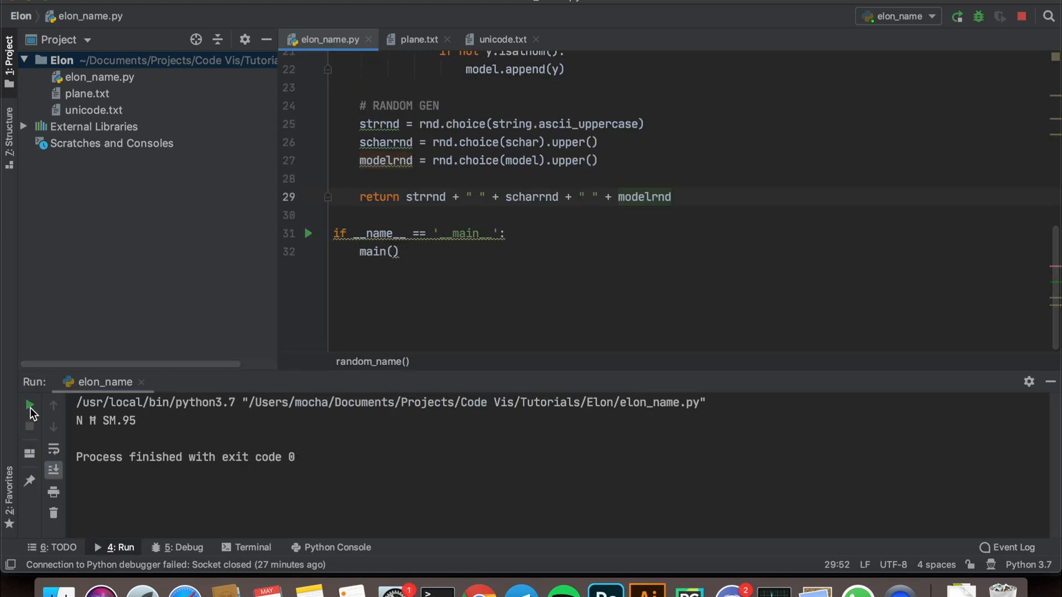
Rerun the script from the Run panel before refactoring into the MyWindow class
left_click(30, 405)
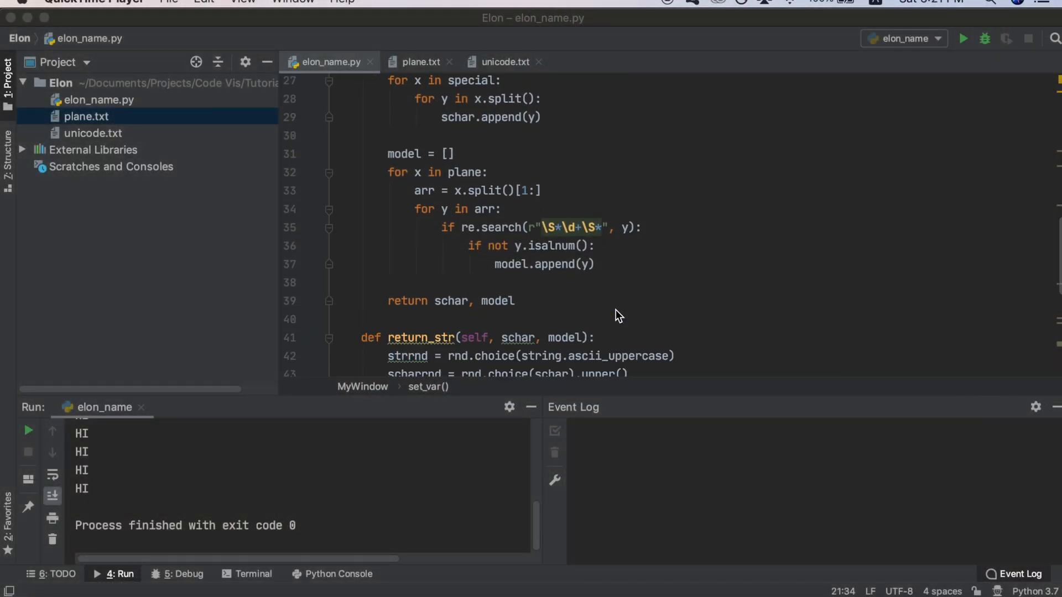
Run the Elon Musk Name Generator window and generate several names like N Ǩ F.300
scroll("down", 3)
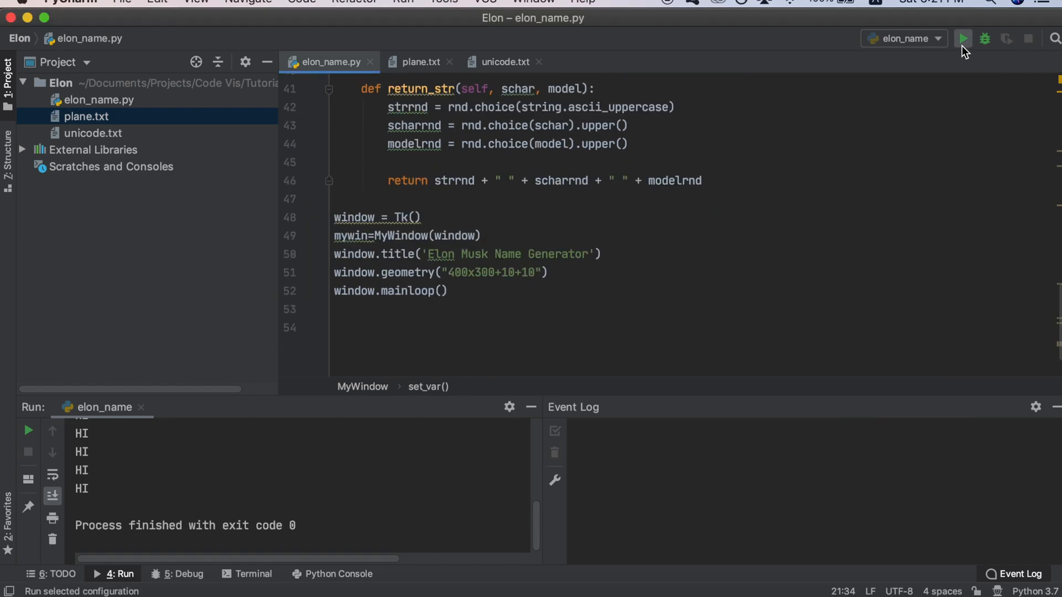
left_click(964, 39)
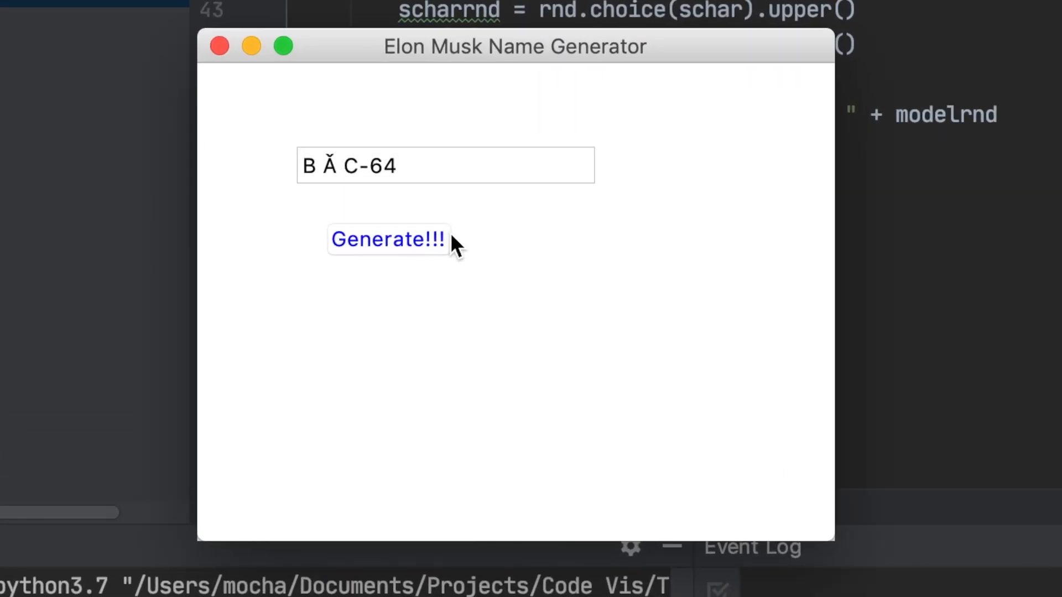
left_click(388, 239)
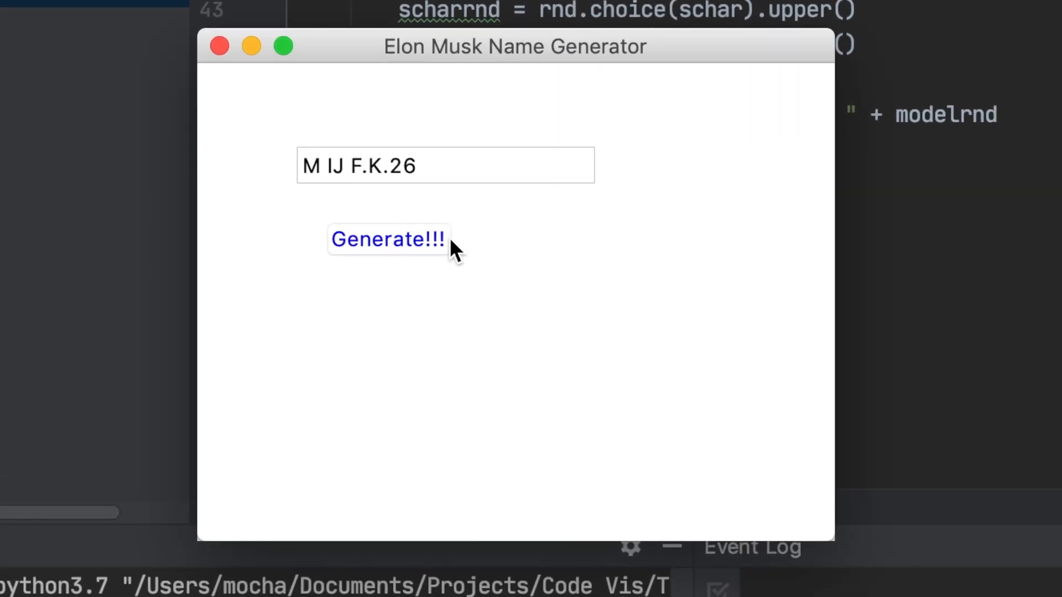
left_click(388, 239)
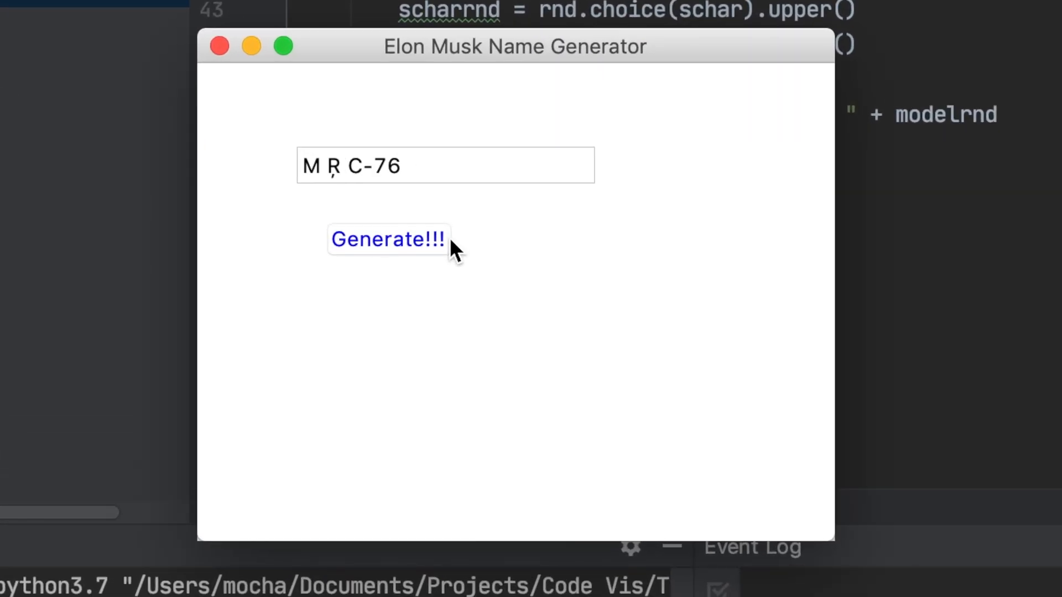
left_click(388, 239)
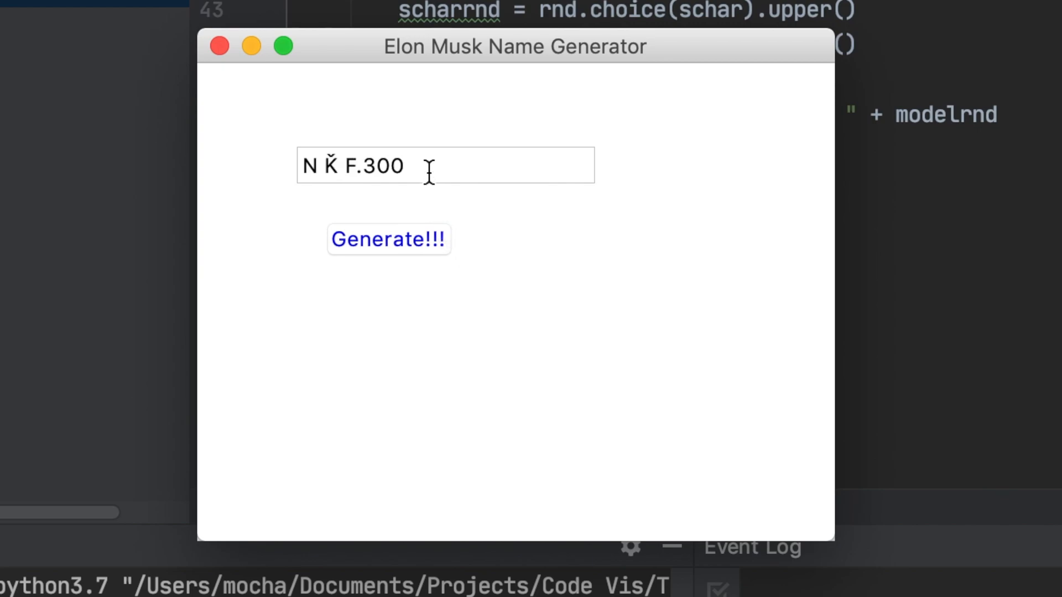